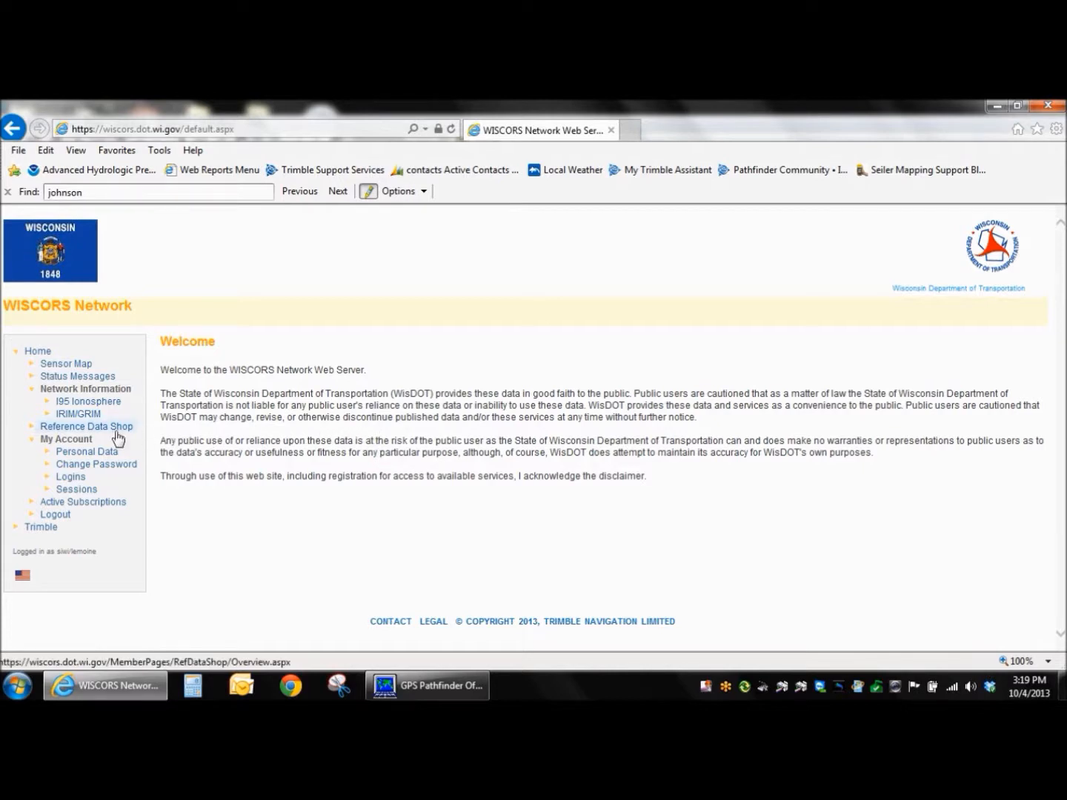
# - Open the Reference Data Shop from the WISCORS navigation menu
pyautogui.click(86, 426)
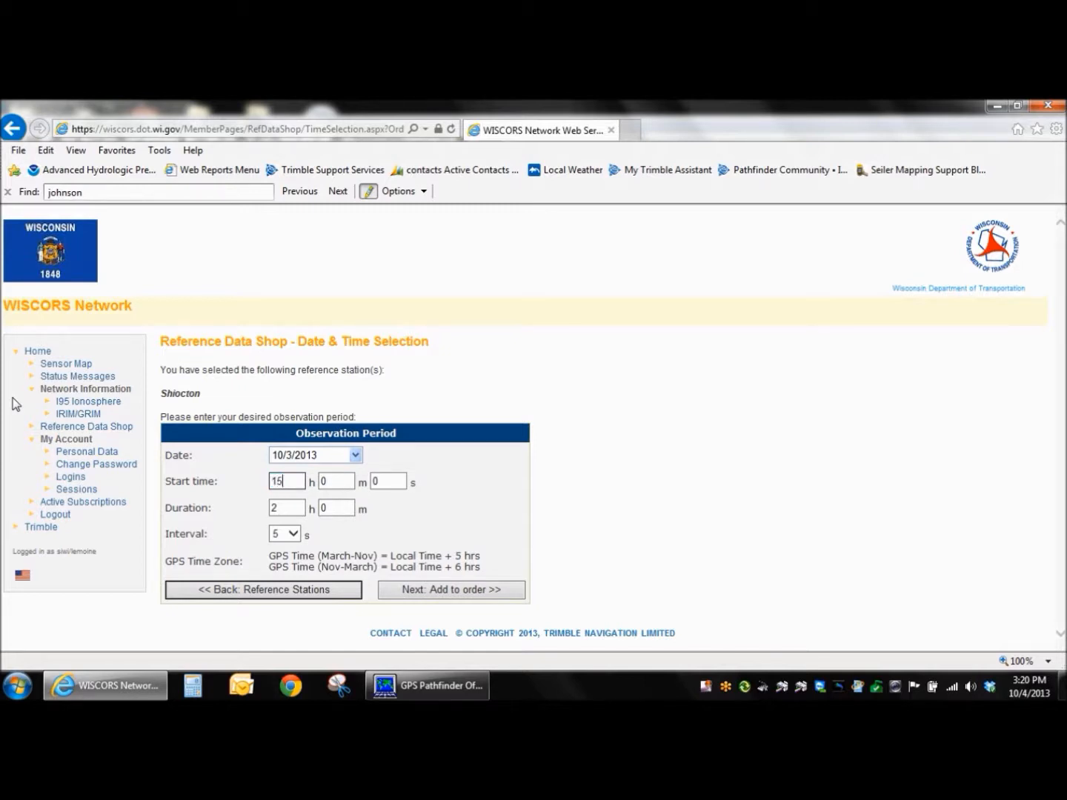
# - Enter 20 as the observation start hour for the Shiocton order
pyautogui.write('20')
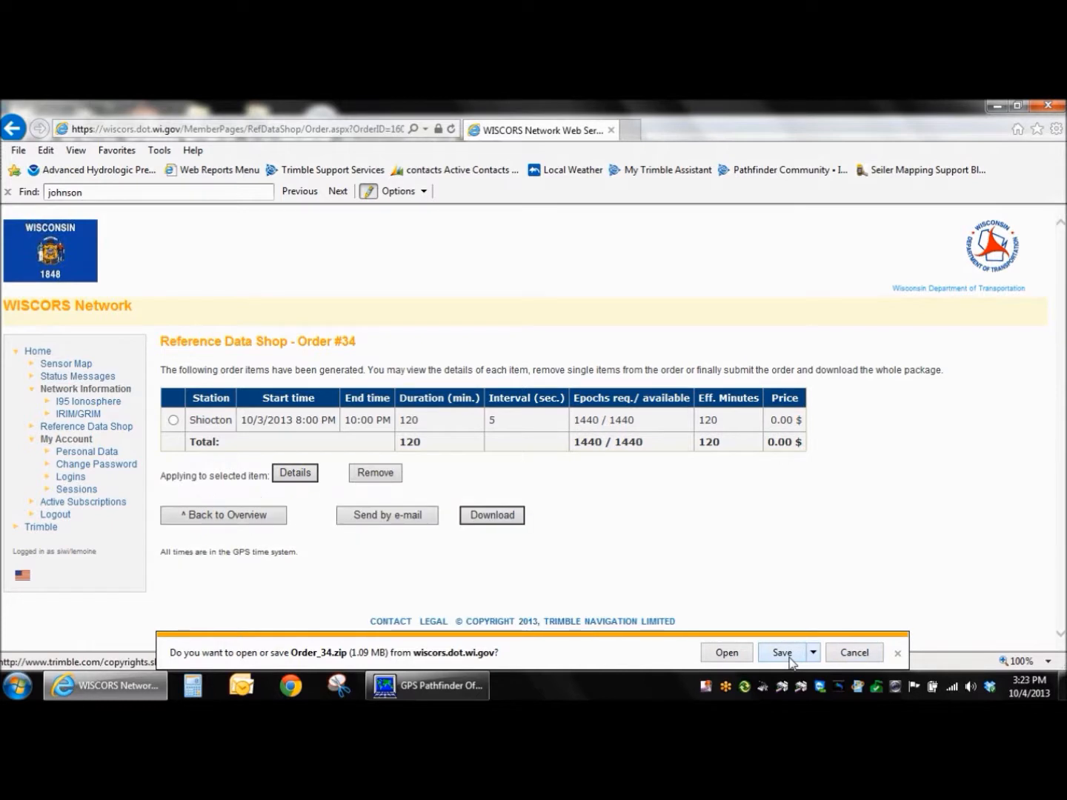
# - Save the Order #34 download as Order_34.zip
pyautogui.click(783, 653)
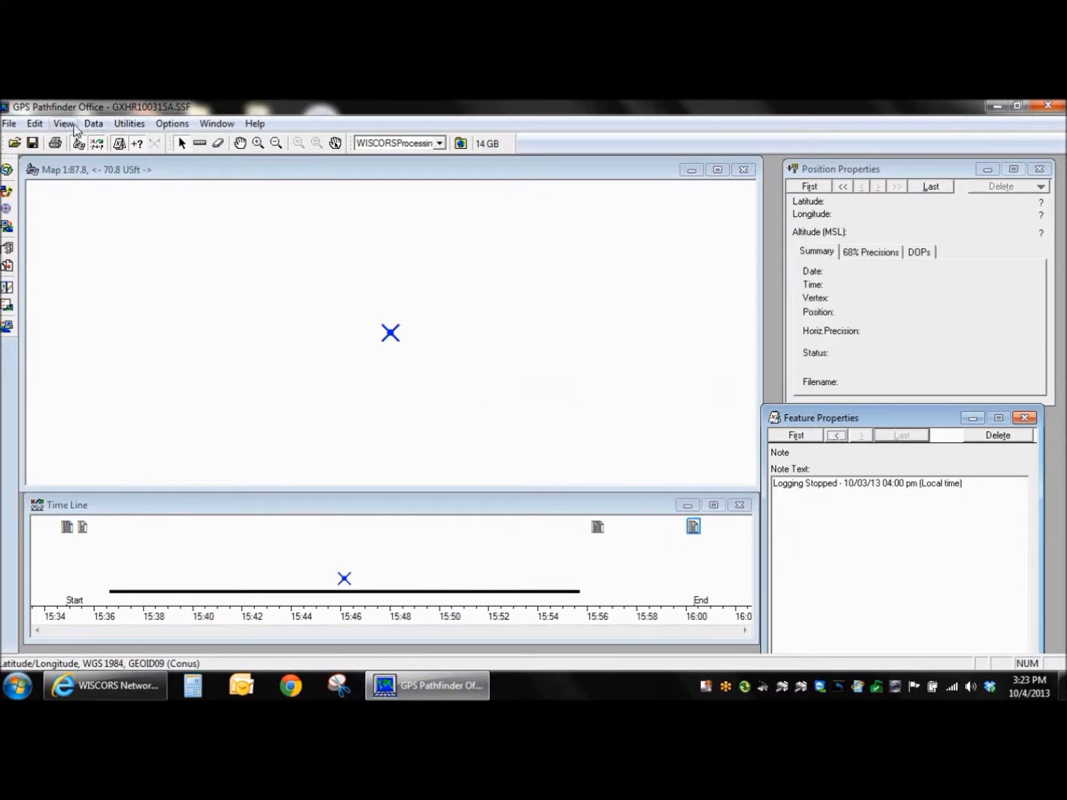
# - Select the logged point feature on the GXHR100315A.SSF map to view its details
pyautogui.click(391, 332)
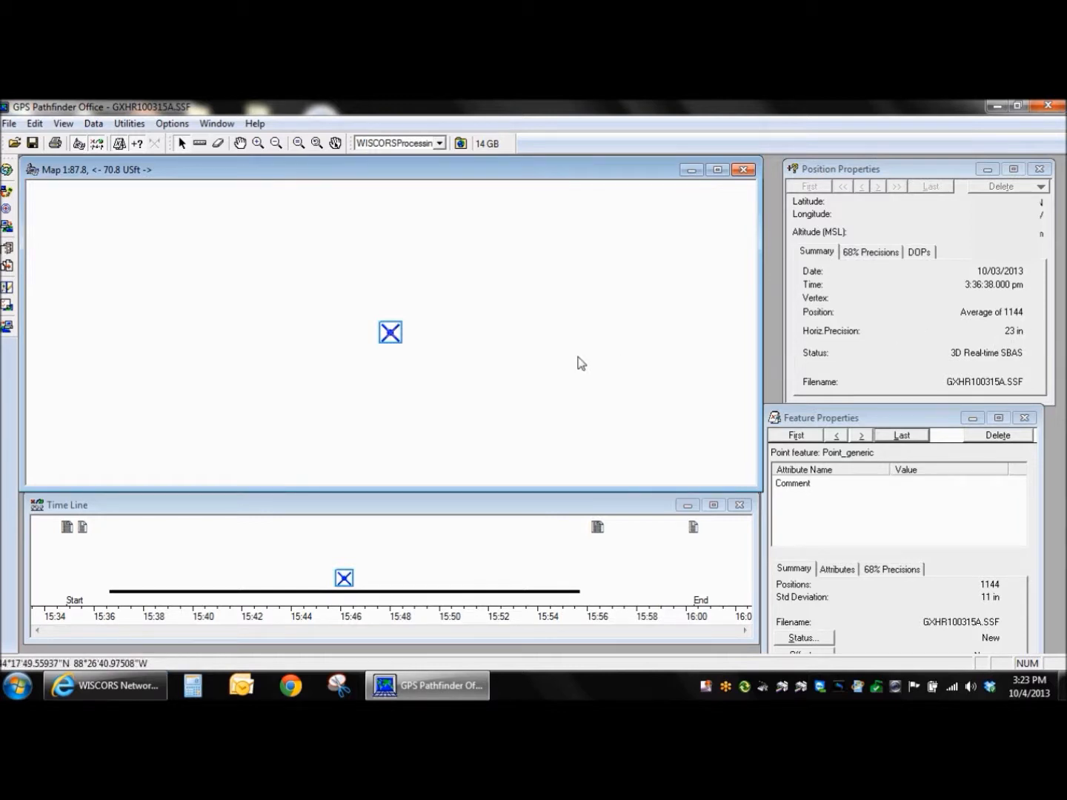